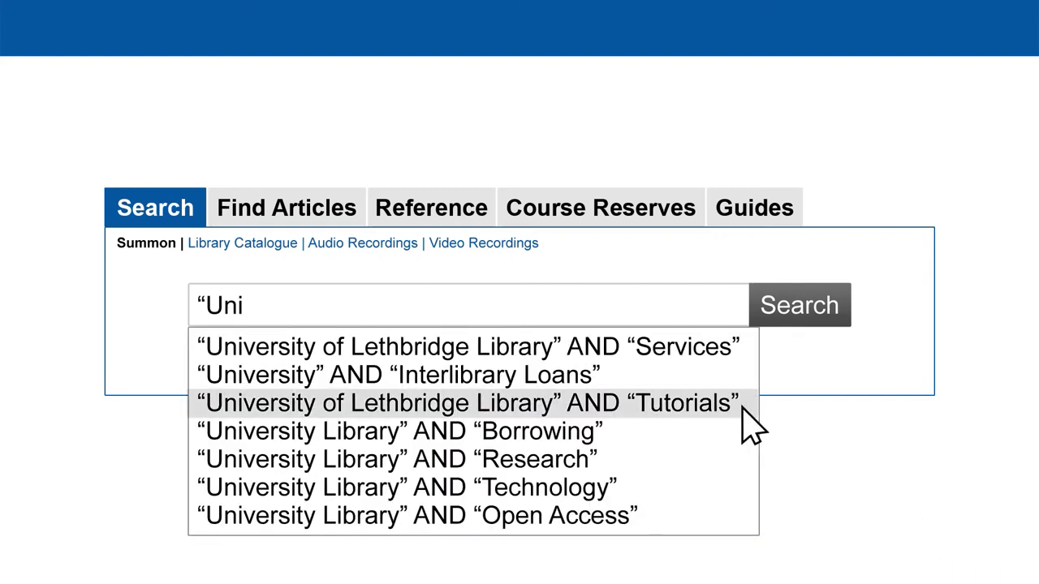
left_click(468, 402)
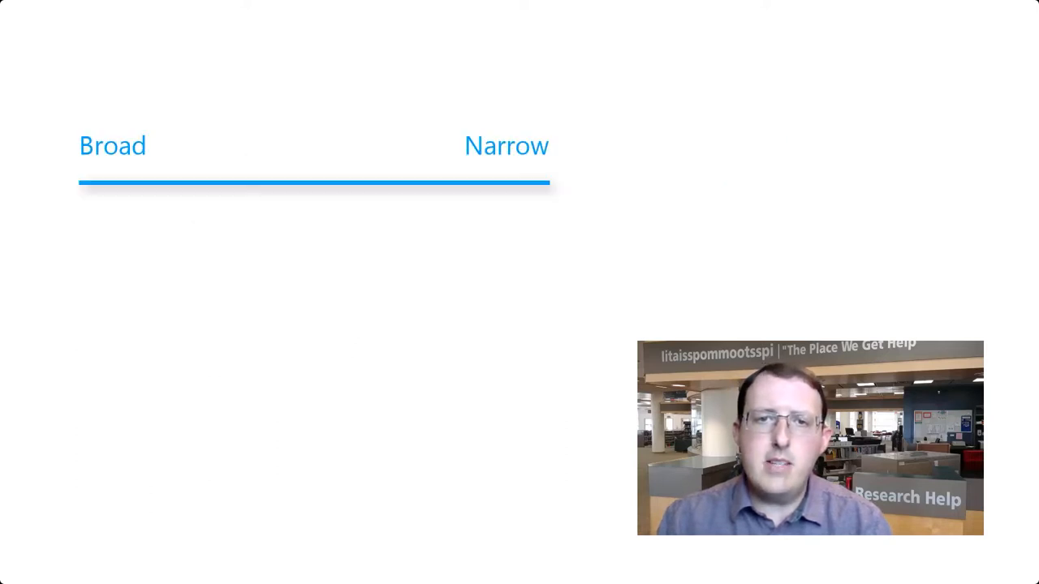
type("keywords related to yo")
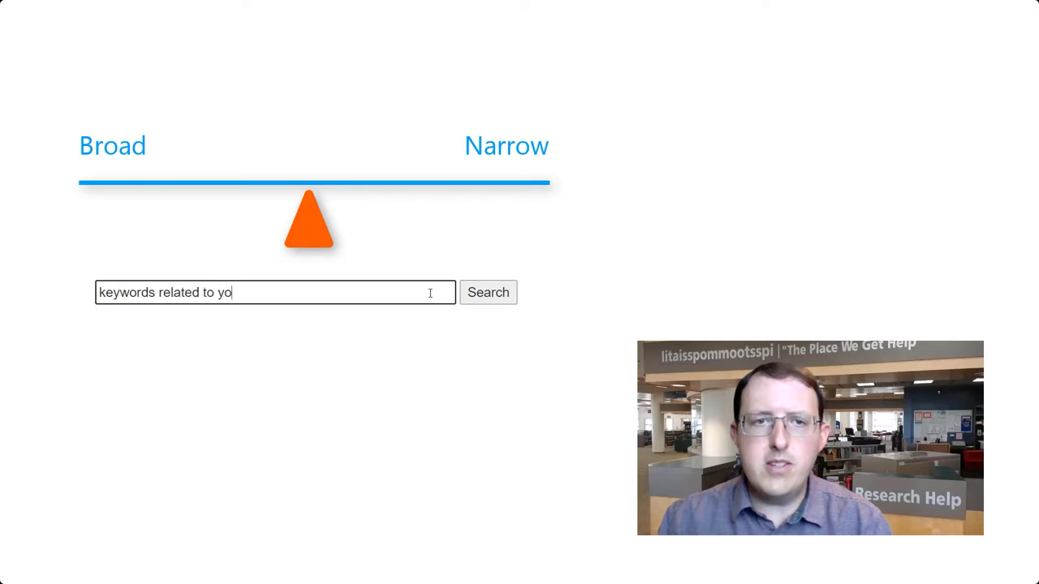
left_click(487, 293)
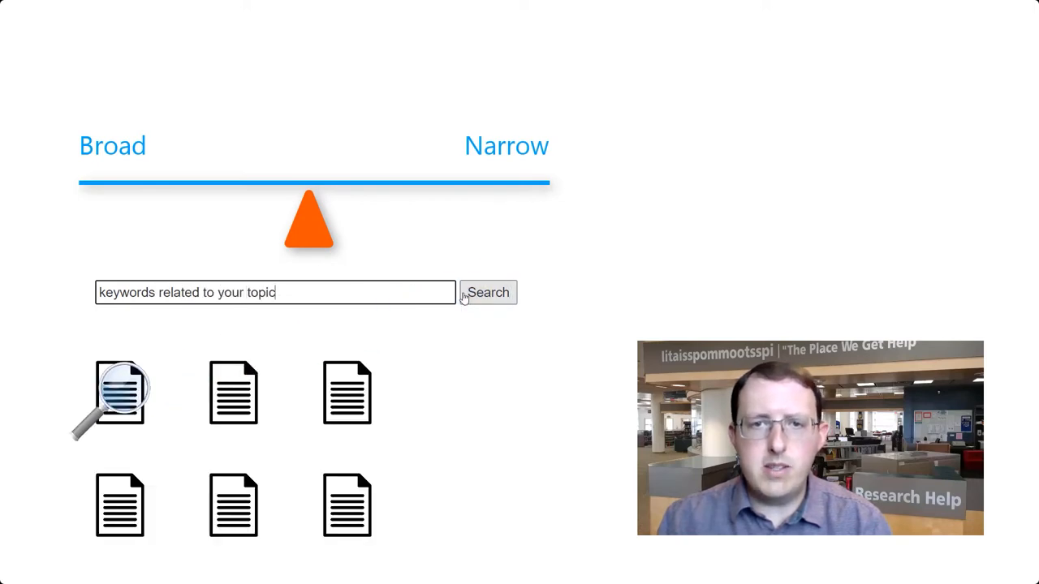